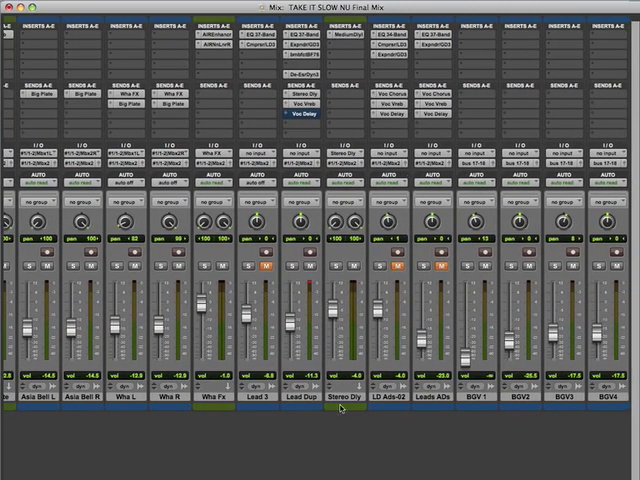
Solo the Stereo Dly and Lead Dup tracks together
{"action": "left_click", "coordinate": [347, 407]}
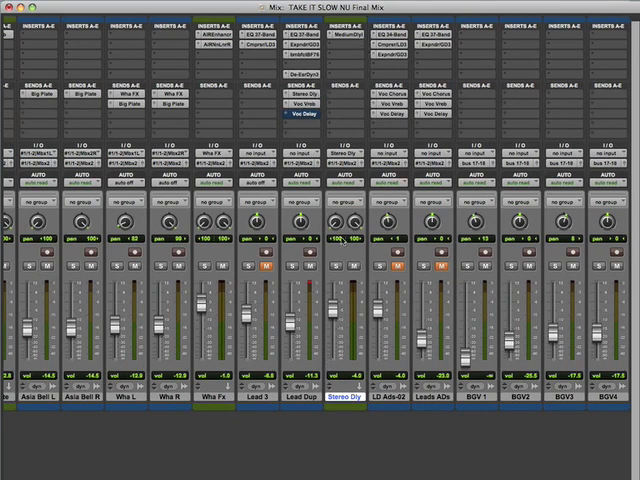
{"action": "left_click", "coordinate": [291, 268]}
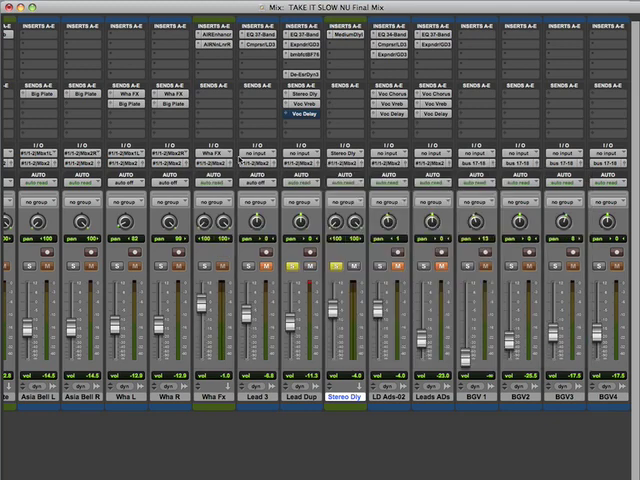
{"action": "mouse_move", "coordinate": [332, 120]}
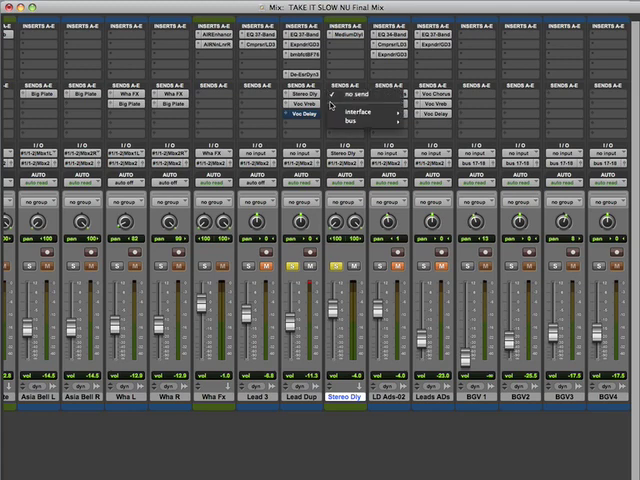
{"action": "mouse_move", "coordinate": [354, 111]}
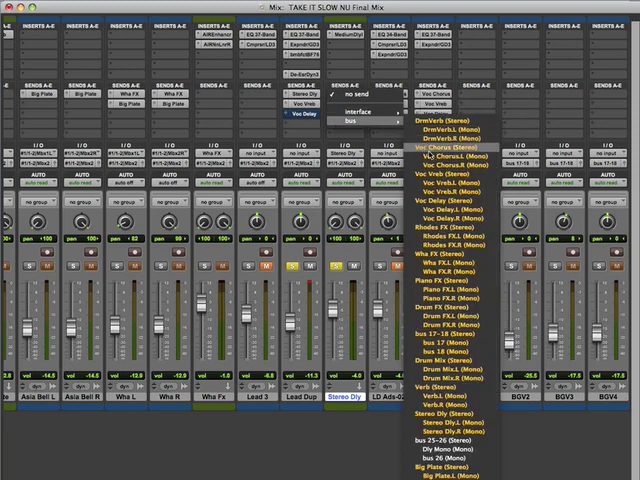
{"action": "mouse_move", "coordinate": [455, 172]}
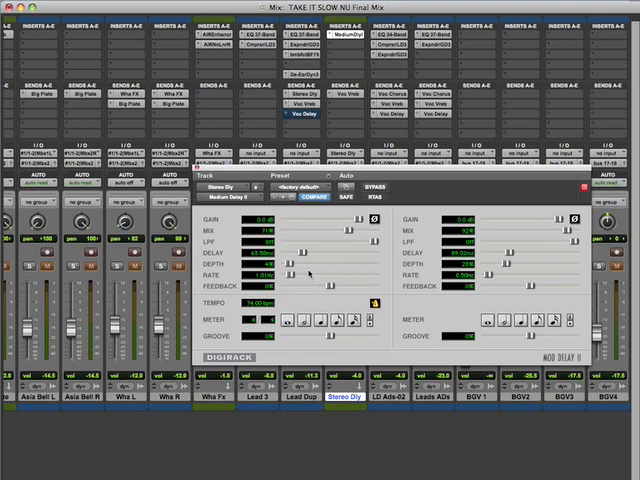
{"action": "mouse_move", "coordinate": [310, 275]}
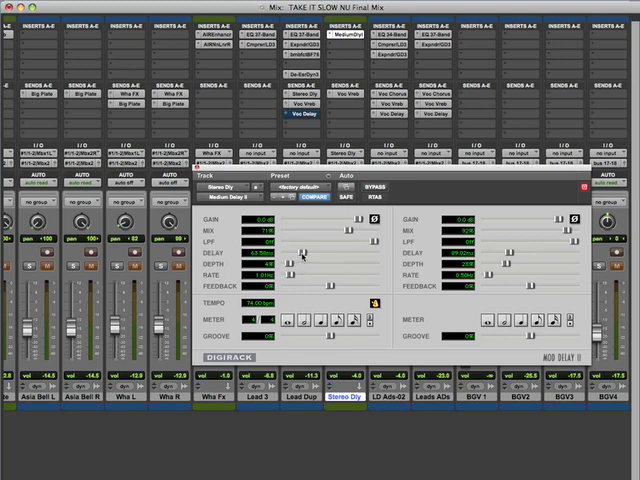
Shorten the Medium Delay II left delay to roughly 55 ms for slapback
{"action": "left_click_drag", "start_coordinate": [300, 256], "coordinate": [310, 256]}
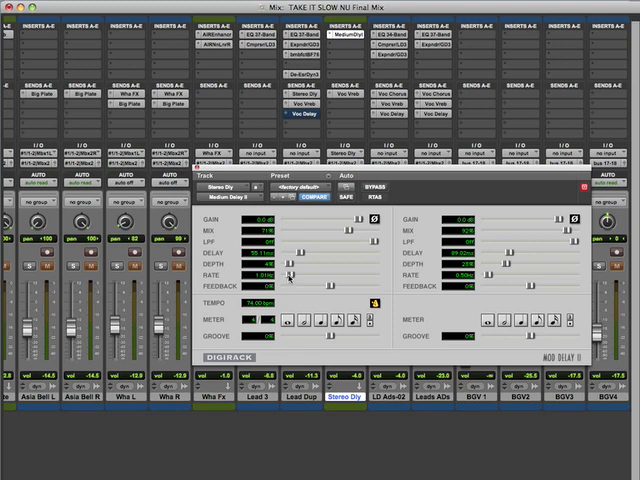
{"action": "mouse_move", "coordinate": [290, 280]}
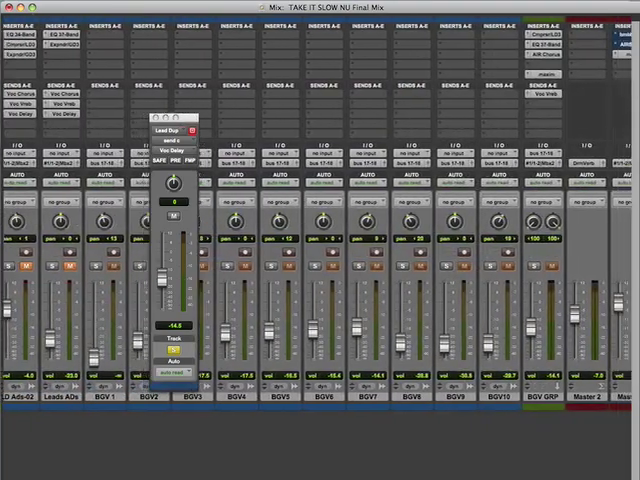
Scroll the Mix window right to the Voc/DLy return track
{"action": "scroll", "scroll_direction": "right", "scroll_amount": 3}
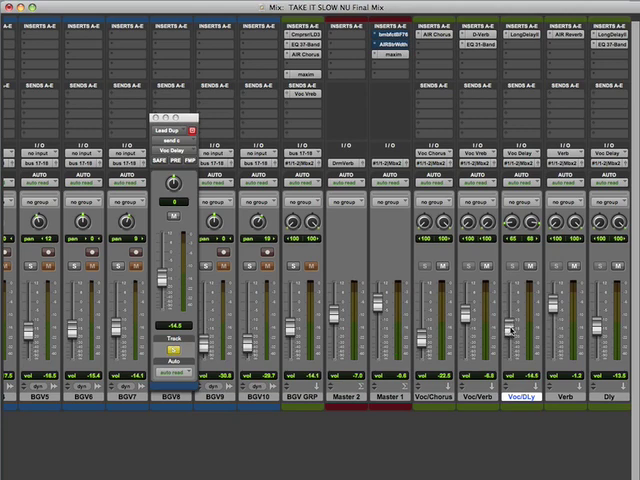
{"action": "mouse_move", "coordinate": [509, 330]}
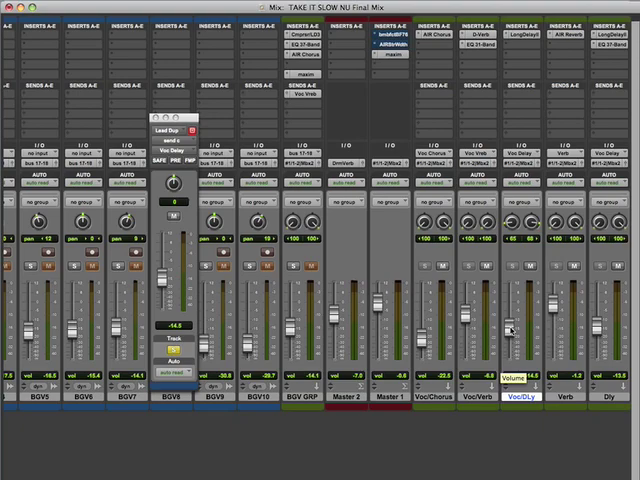
Toggle windows with Cmd+= and raise the Voc/DLy fader to about -1.8 dB
{"action": "key", "text": "cmd+="}
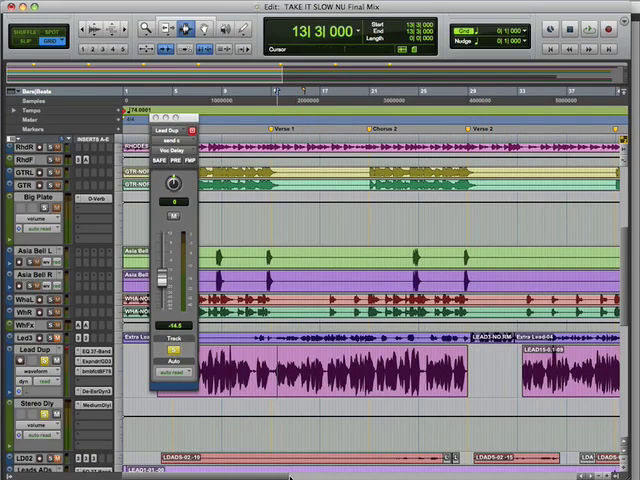
{"action": "scroll", "scroll_direction": "right", "scroll_amount": 3}
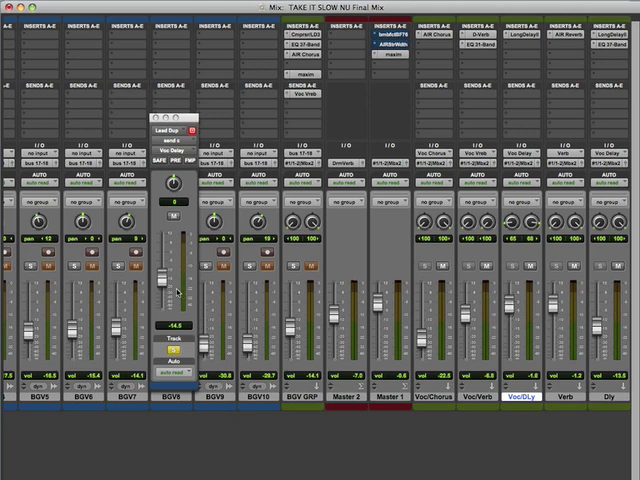
{"action": "left_click", "coordinate": [173, 221]}
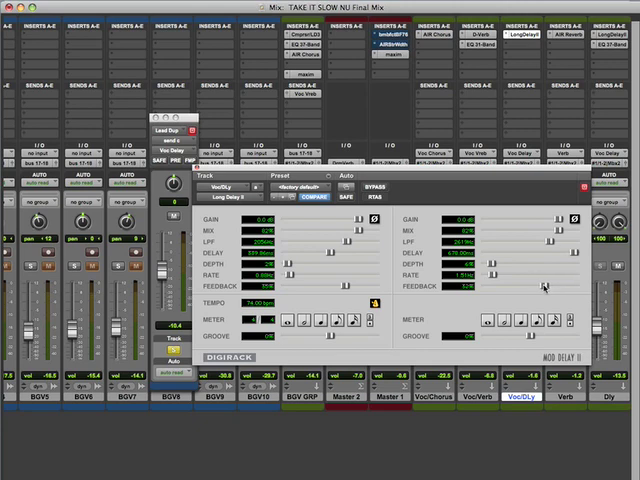
Lower the Long Delay II feedback on Voc/DLy so repeats fade sooner
{"action": "left_click_drag", "start_coordinate": [540, 287], "coordinate": [535, 287]}
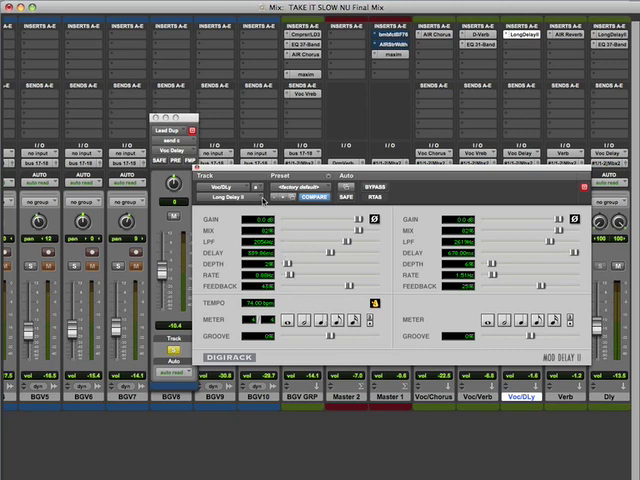
{"action": "left_click", "coordinate": [230, 189]}
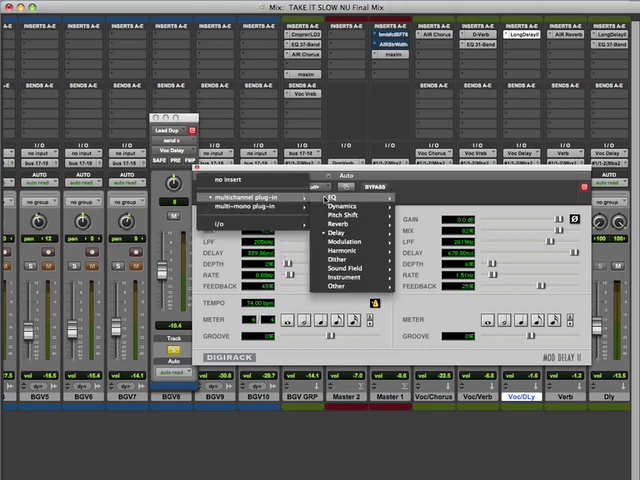